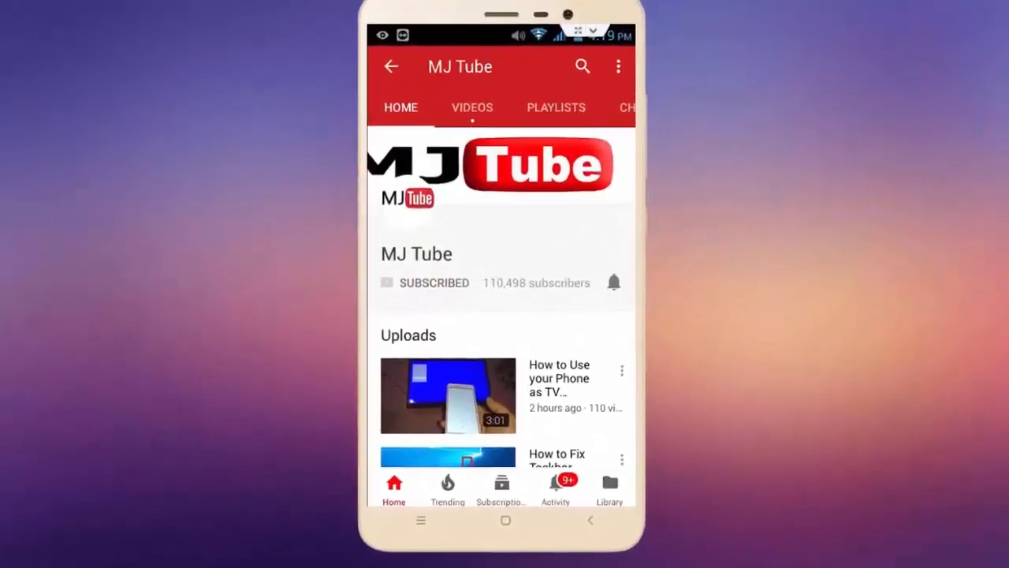
Step: Create a new folder inside the empty folder via the context menu and select it
left_click(614, 281)
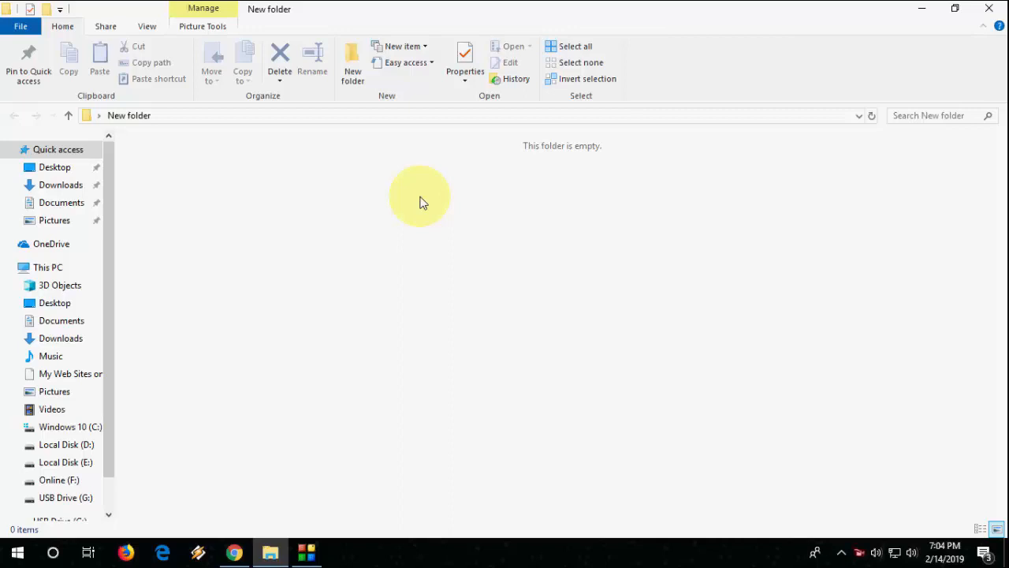
right_click(420, 196)
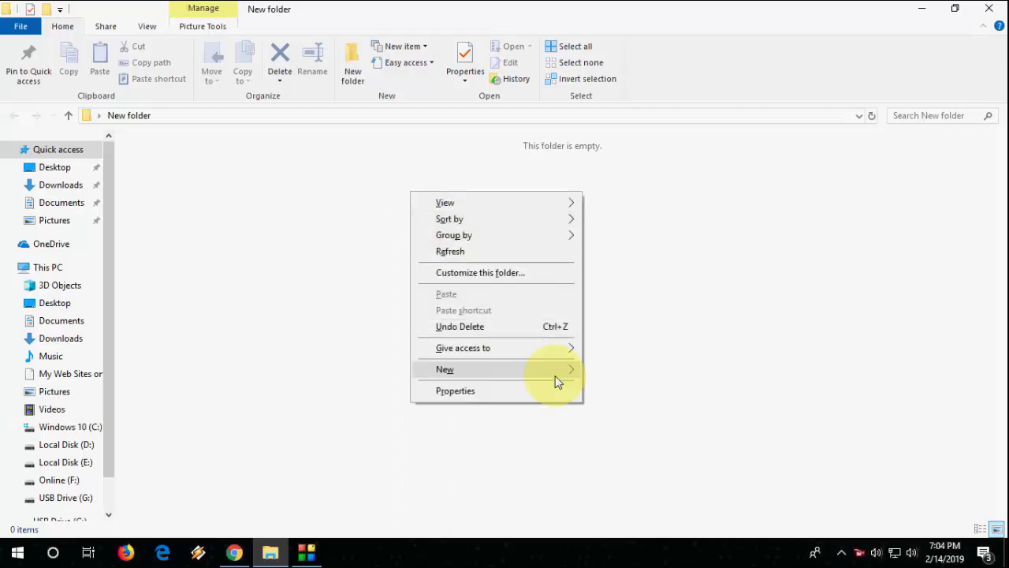
left_click(444, 369)
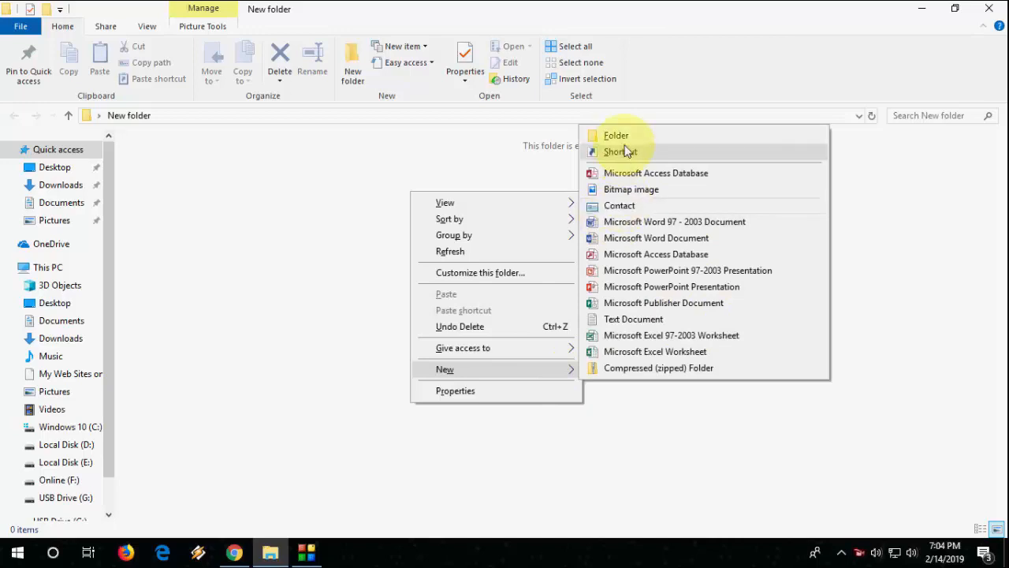
left_click(615, 136)
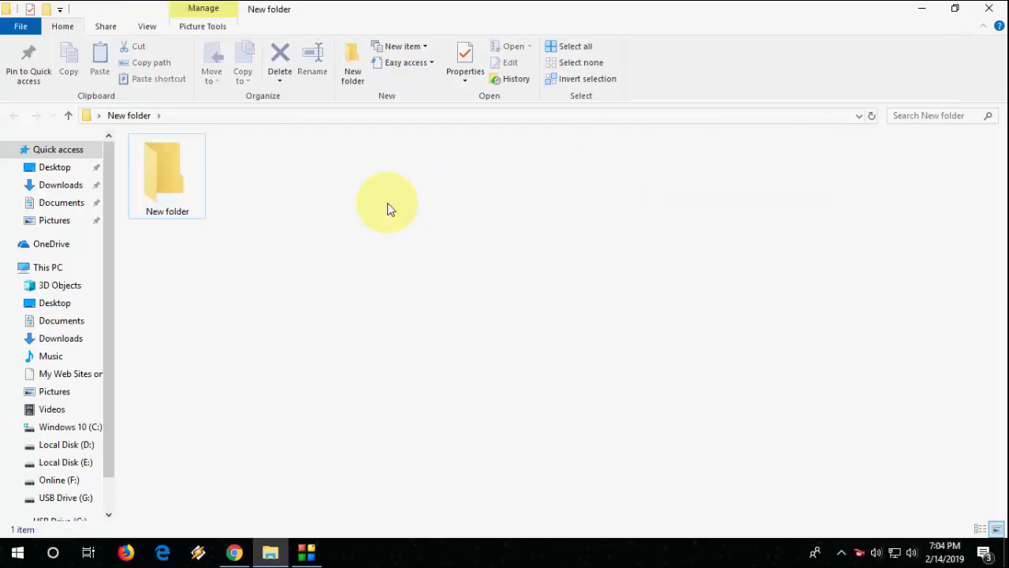
left_click(167, 172)
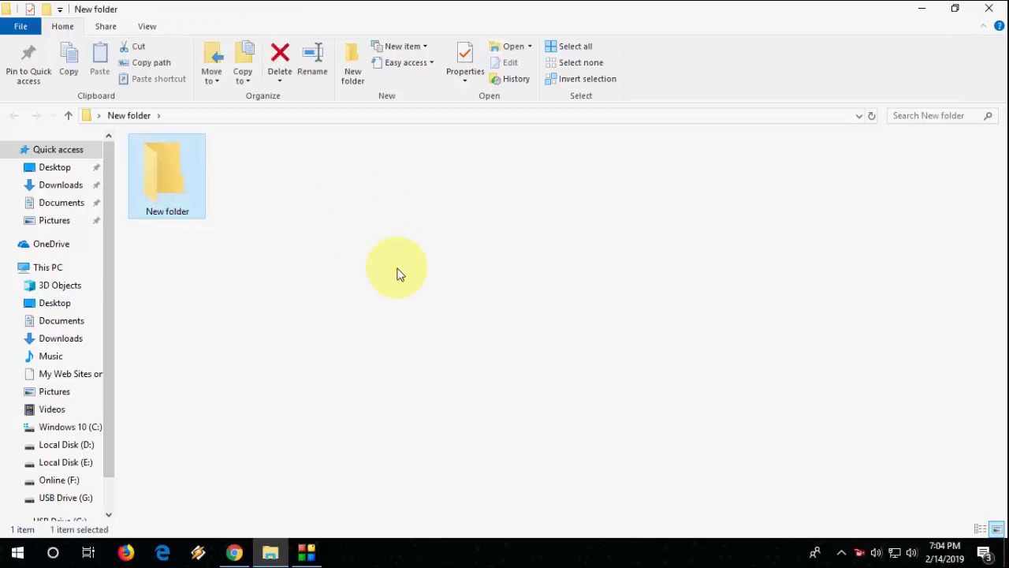
Step: Start renaming 'New folder' and bring up the emoji picker to enter emoji characters
right_click(167, 170)
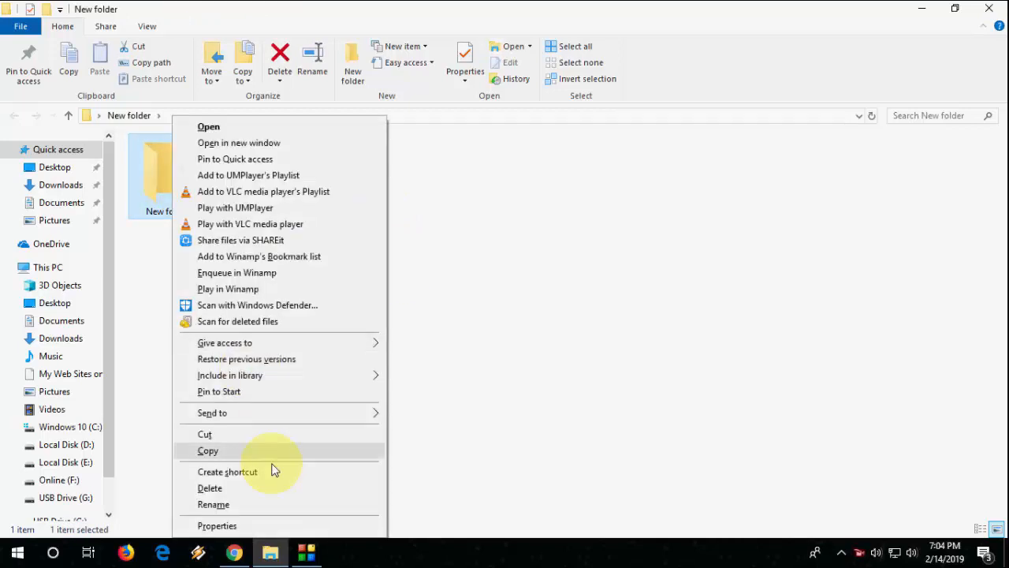
left_click(213, 504)
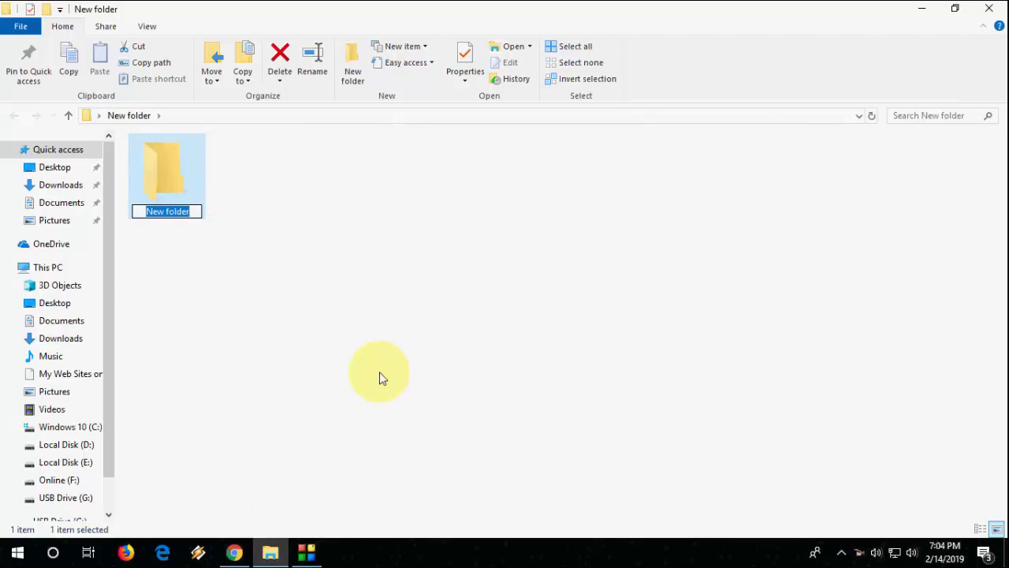
key("Win+.")
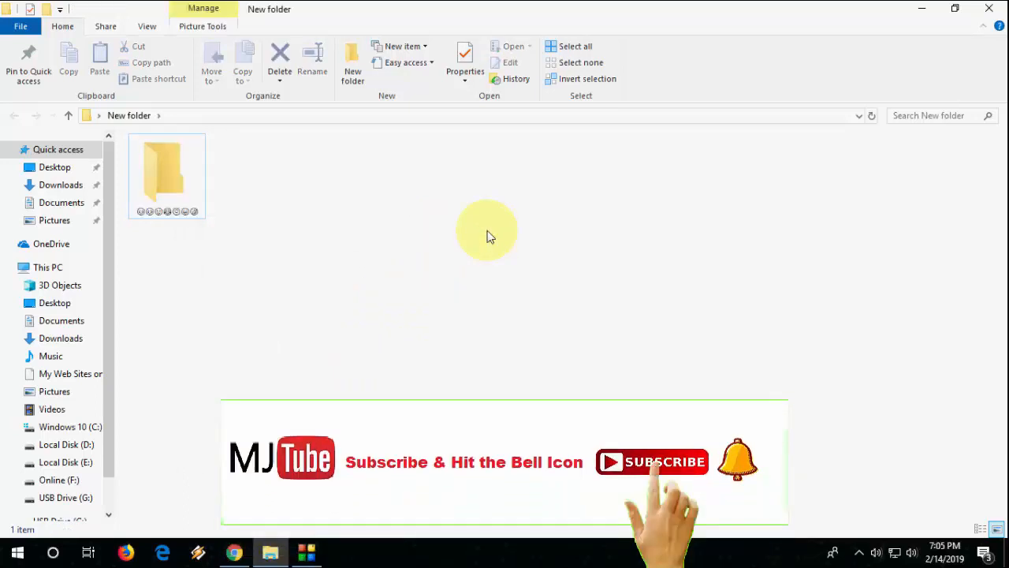
Step: Create a new text document beside the folder, name it with emoji, and dismiss the picker
right_click(486, 232)
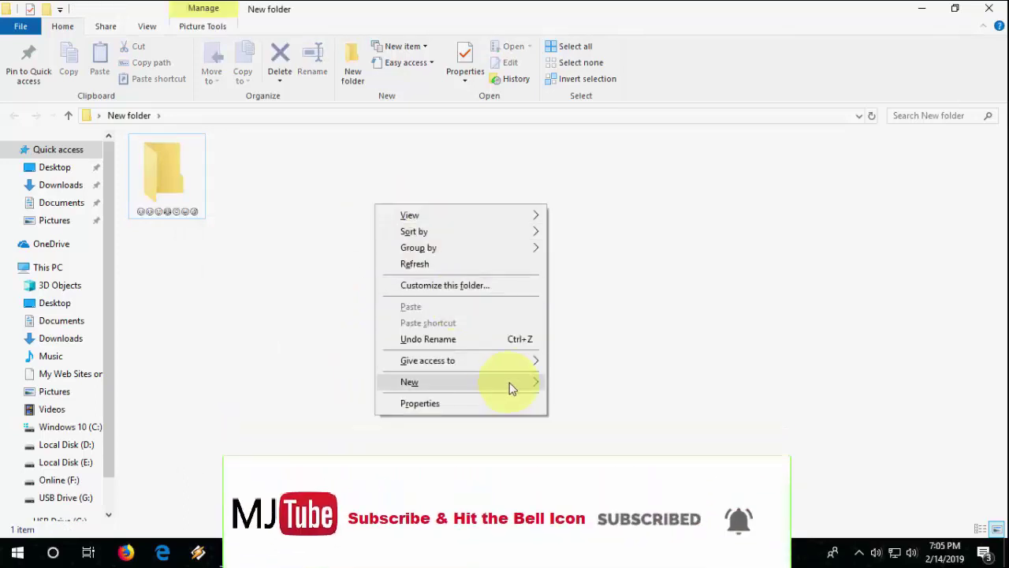
left_click(410, 382)
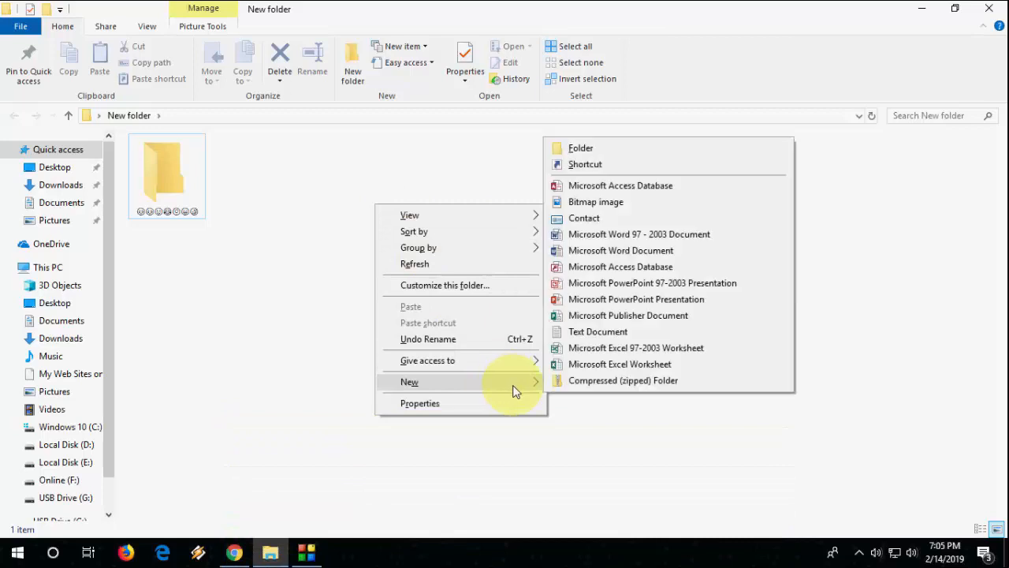
left_click(597, 332)
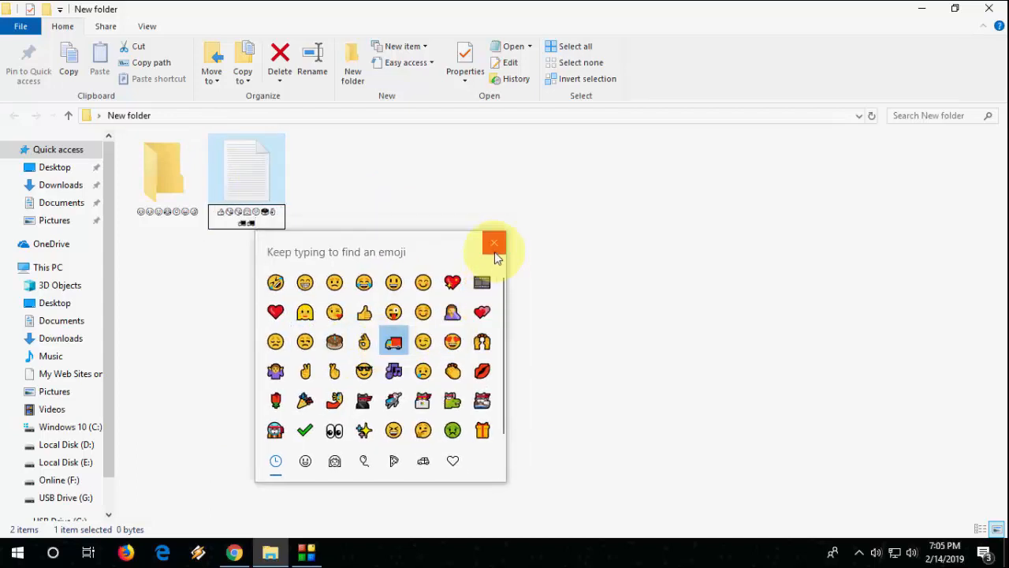
left_click(495, 243)
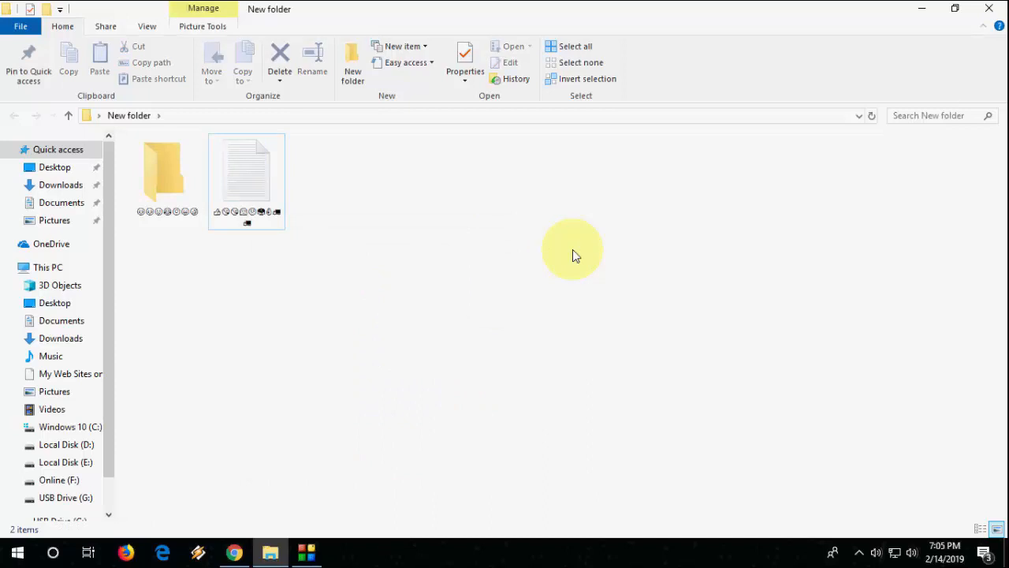